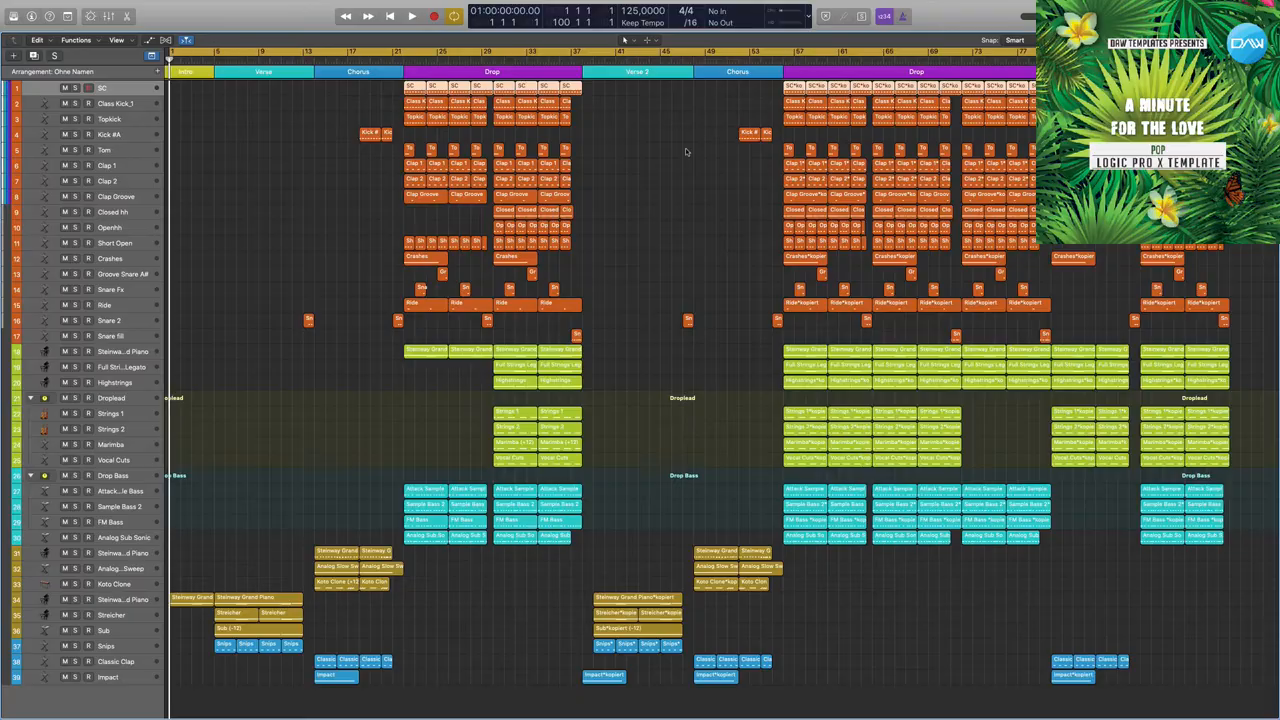
Start playback and scroll down to the piano, strings and vocal chop tracks
{"action": "left_click", "coordinate": [412, 16]}
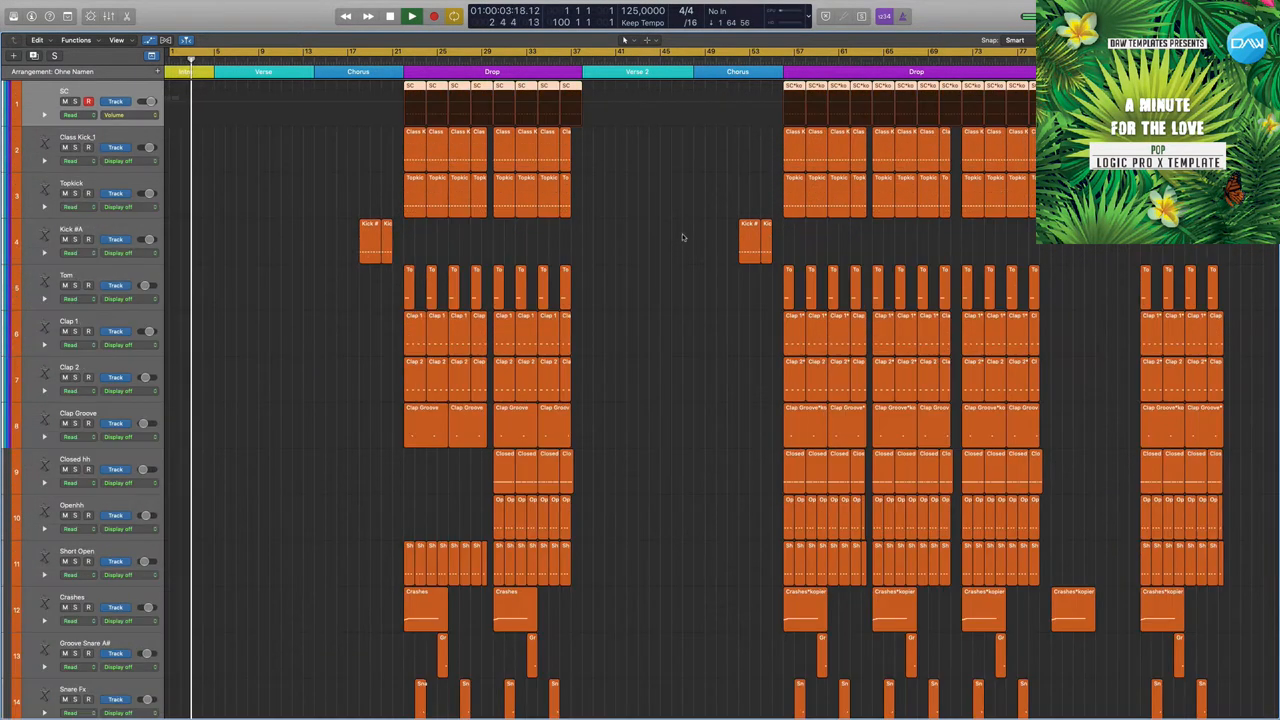
{"action": "scroll", "scroll_direction": "down", "scroll_amount": 3}
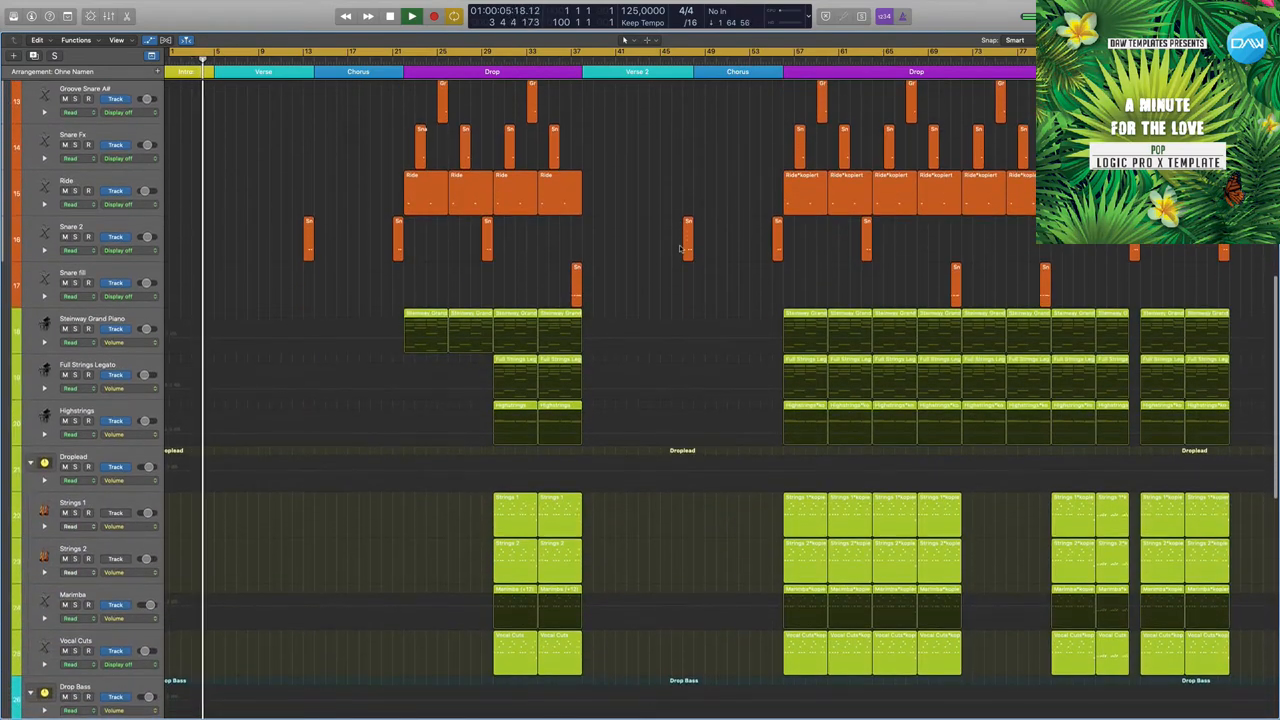